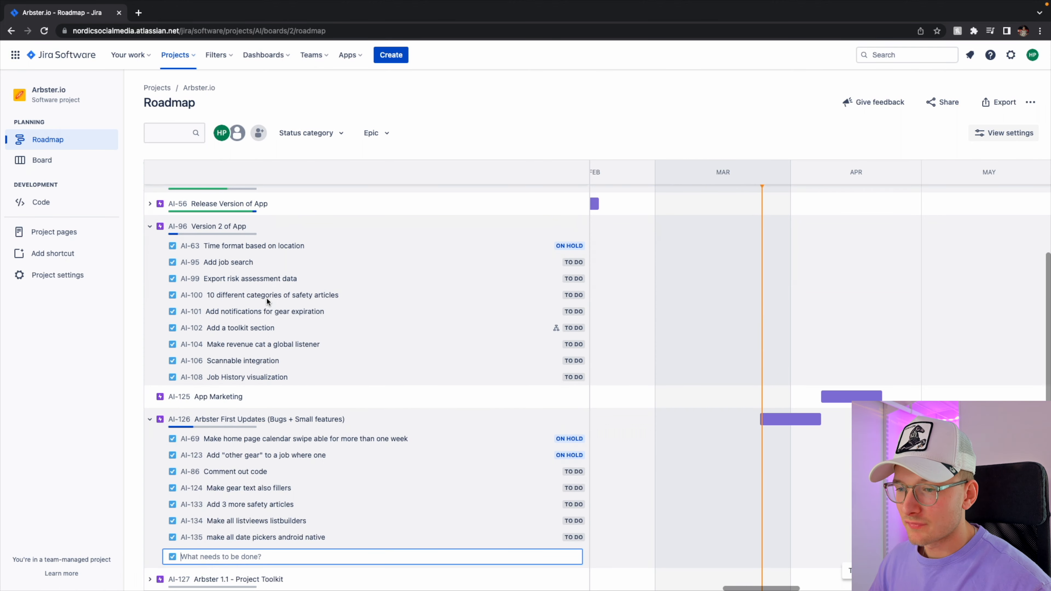
- Collapse and re-expand the Version 2 of App epic to cancel the inline create field
{"action": "left_click", "coordinate": [150, 226]}
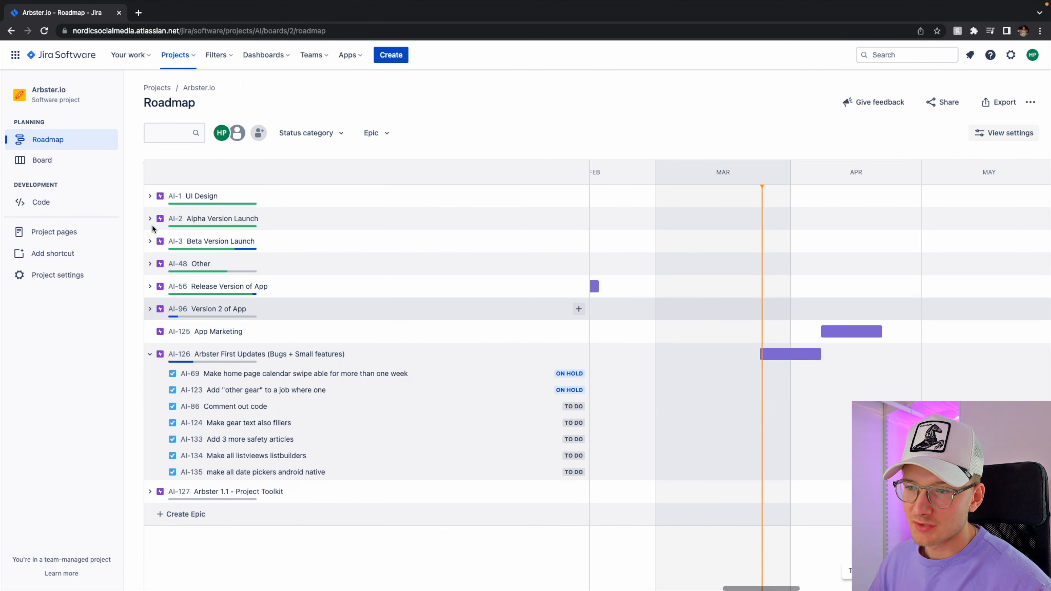
{"action": "left_click", "coordinate": [150, 308]}
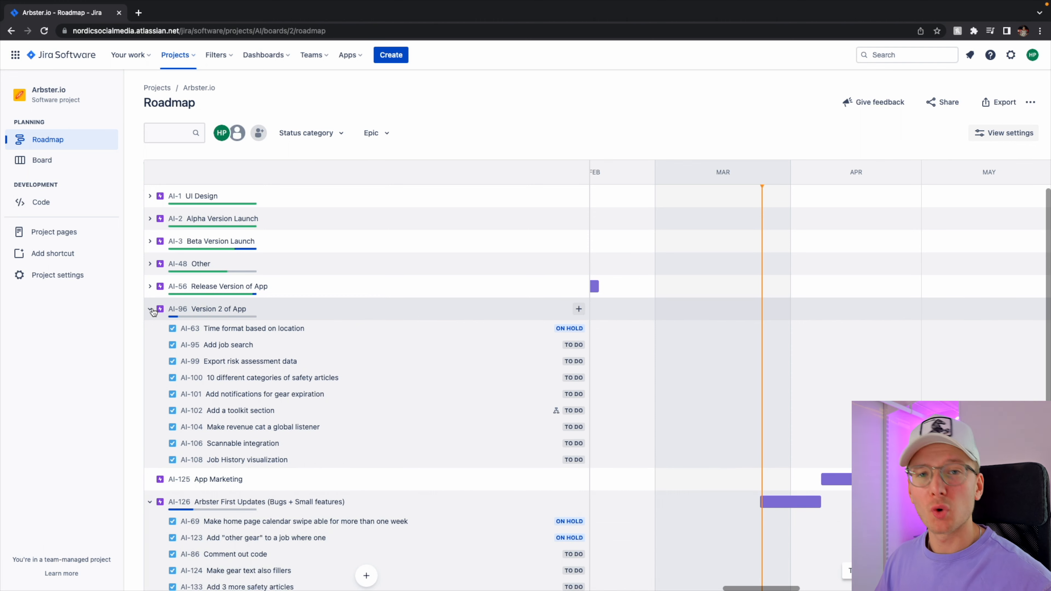
{"action": "scroll", "scroll_direction": "down", "scroll_amount": 3}
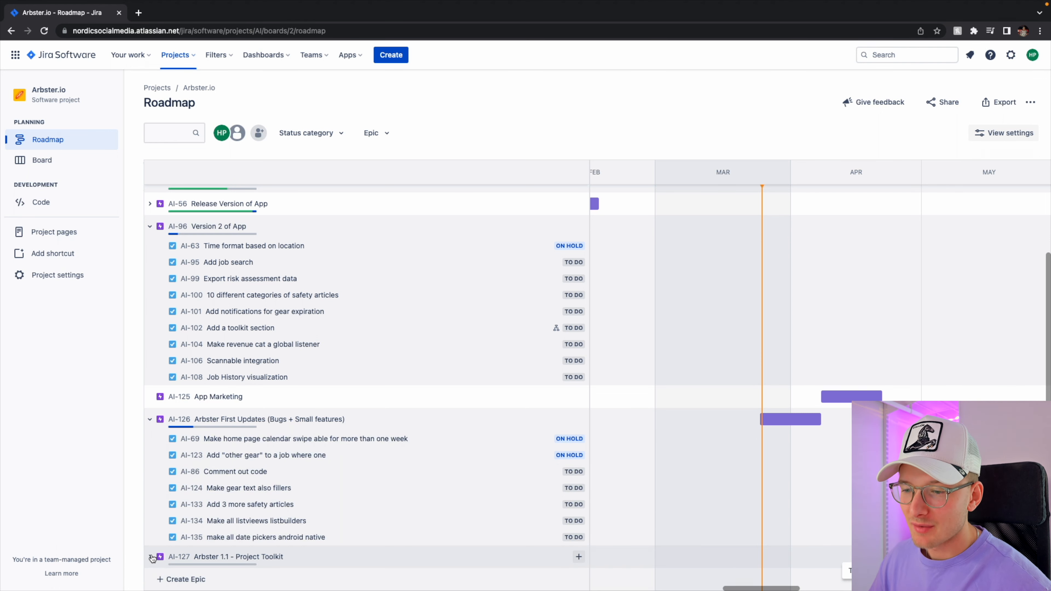
- Scroll the roadmap issues and expand the AI-127 Arbster 1.1 - Project Toolkit epic
{"action": "scroll", "scroll_direction": "down", "scroll_amount": 3}
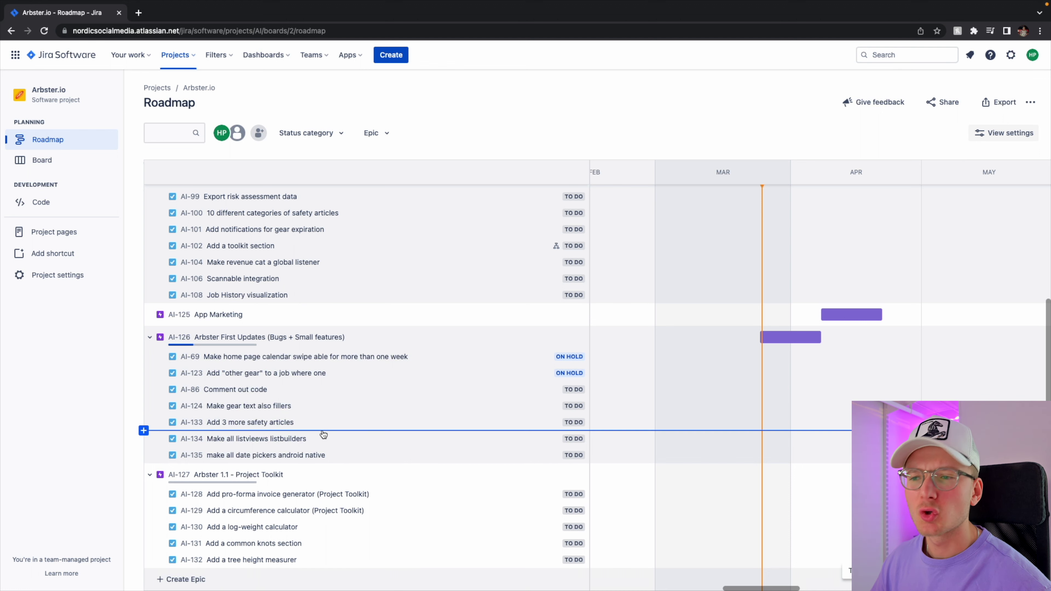
{"action": "scroll", "scroll_direction": "up", "scroll_amount": 3}
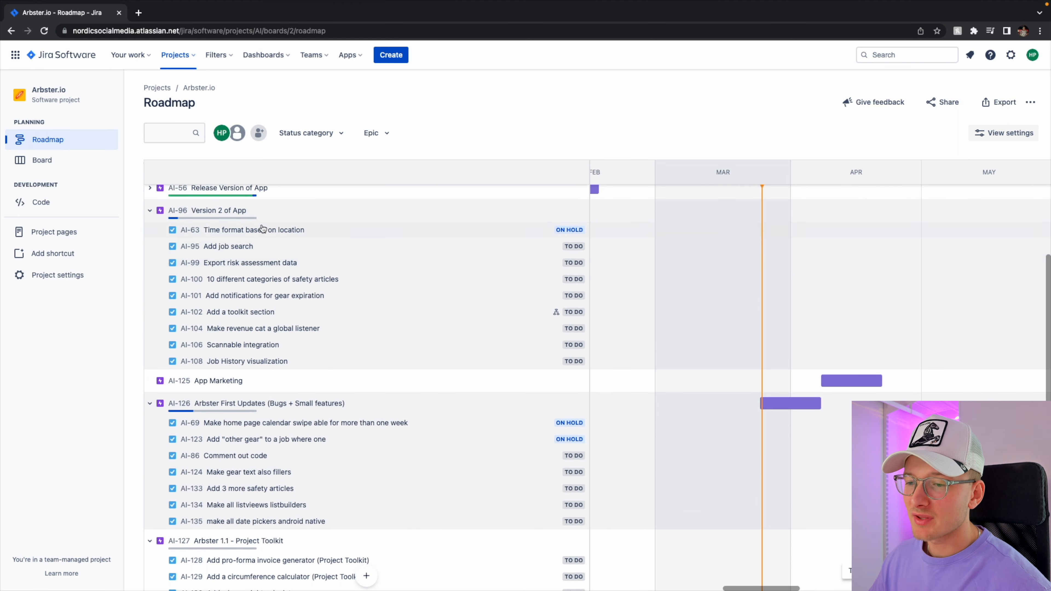
{"action": "scroll", "scroll_direction": "down", "scroll_amount": 3}
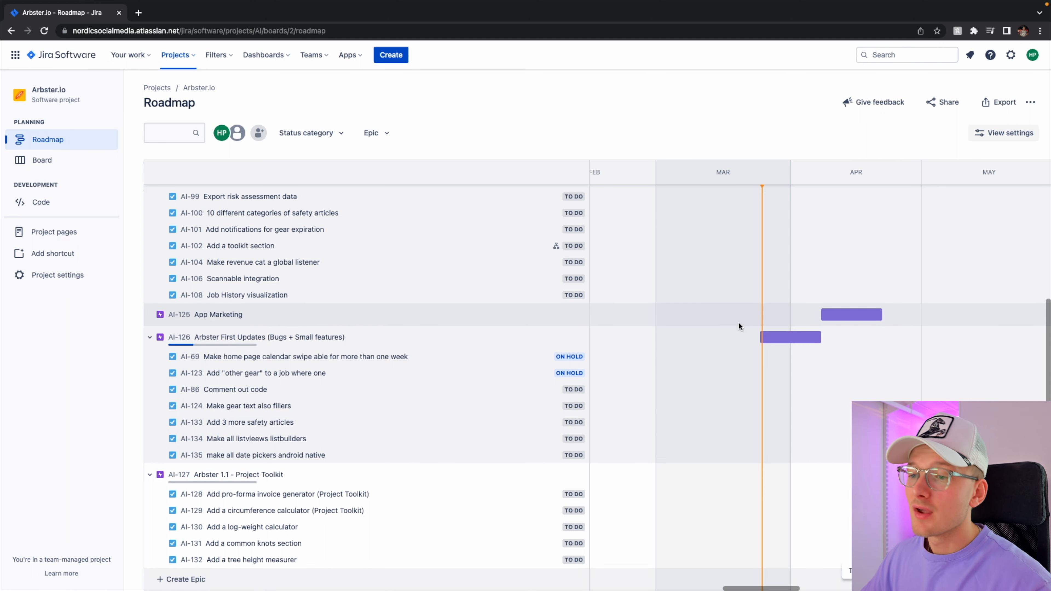
{"action": "mouse_move", "coordinate": [281, 442]}
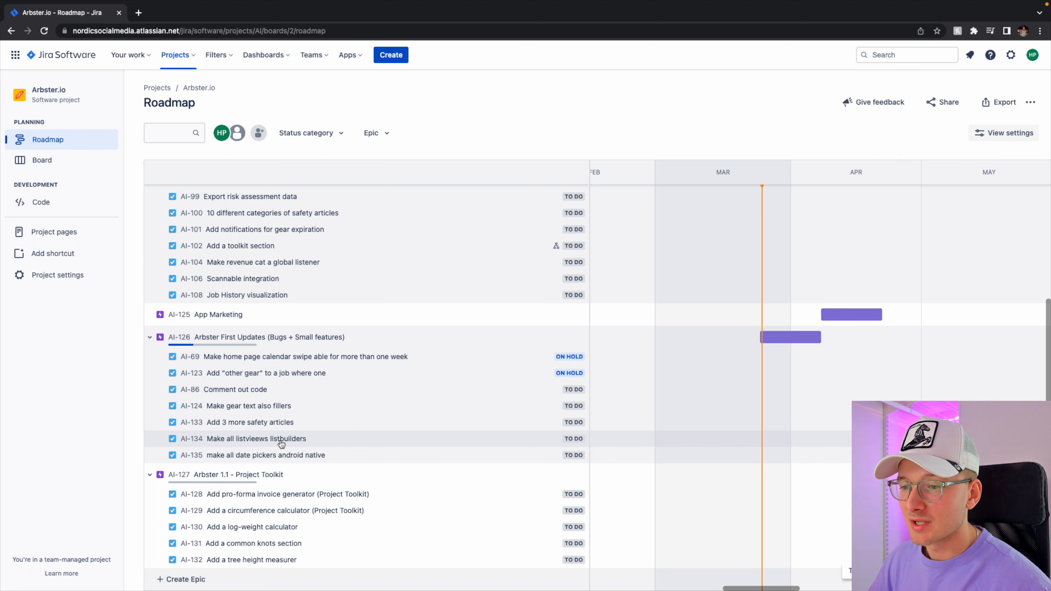
{"action": "mouse_move", "coordinate": [318, 443]}
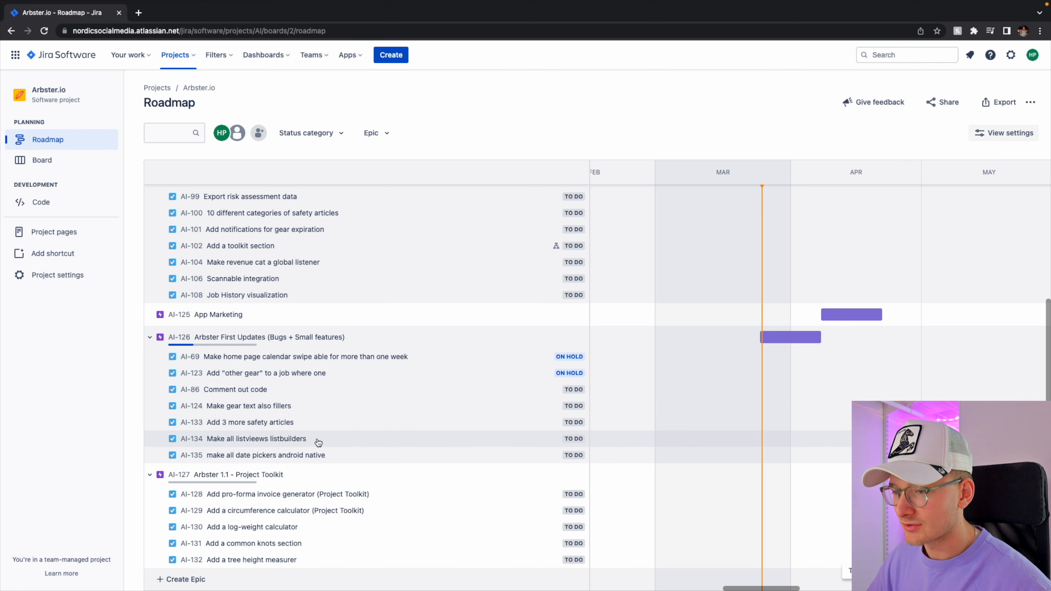
{"action": "mouse_move", "coordinate": [271, 421]}
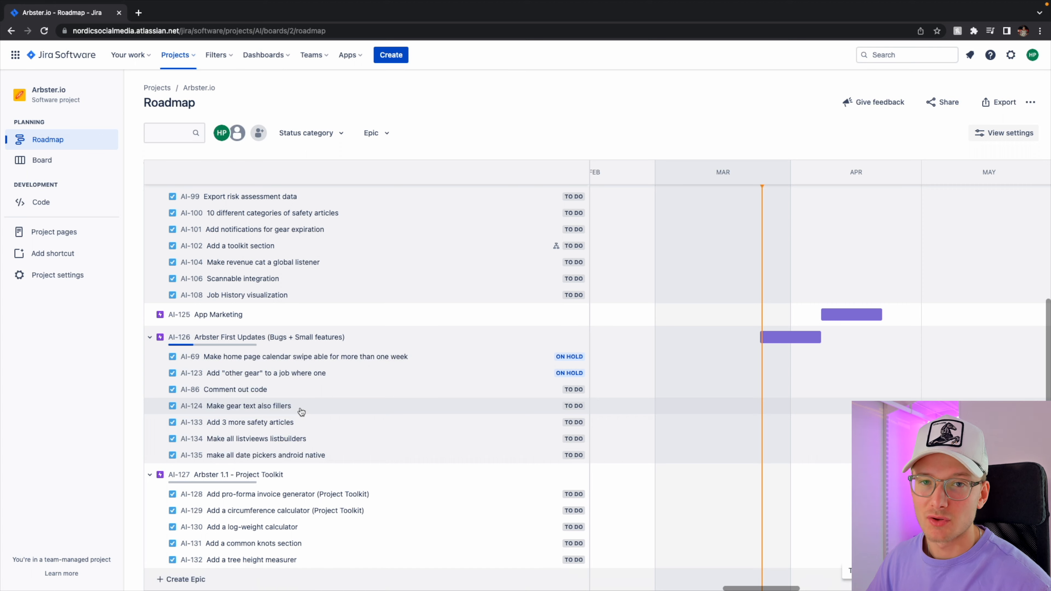
{"action": "left_click", "coordinate": [41, 159]}
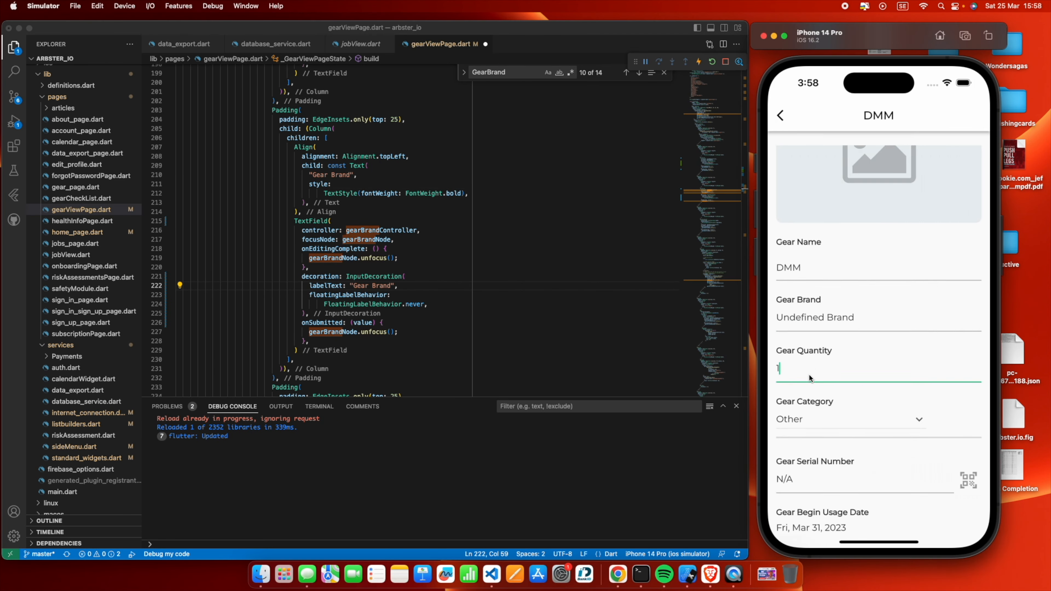
- Switch to the database_service.dart file showing the createNewGear function
{"action": "left_click", "coordinate": [275, 44]}
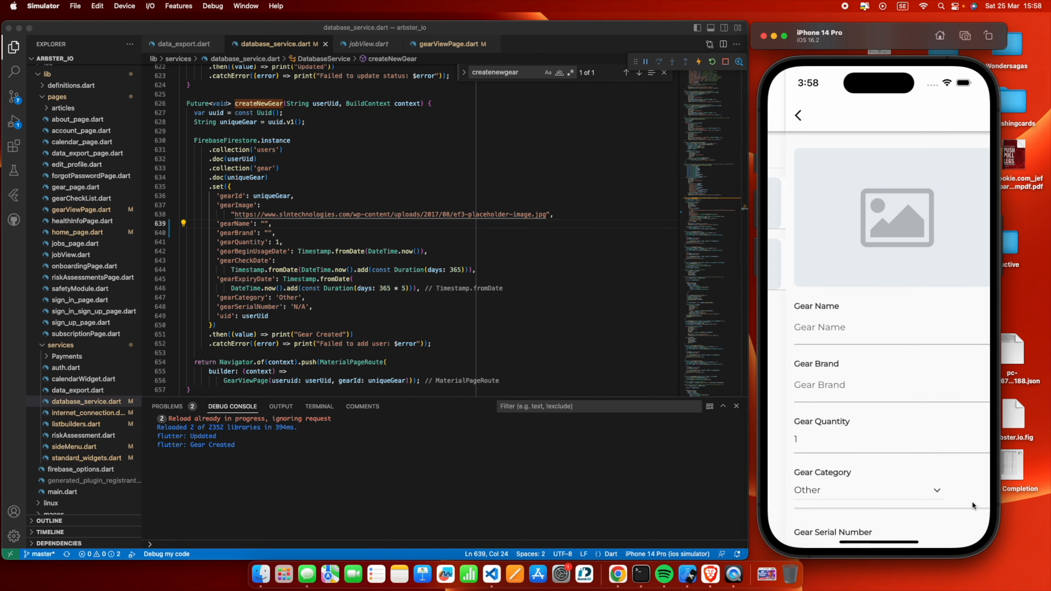